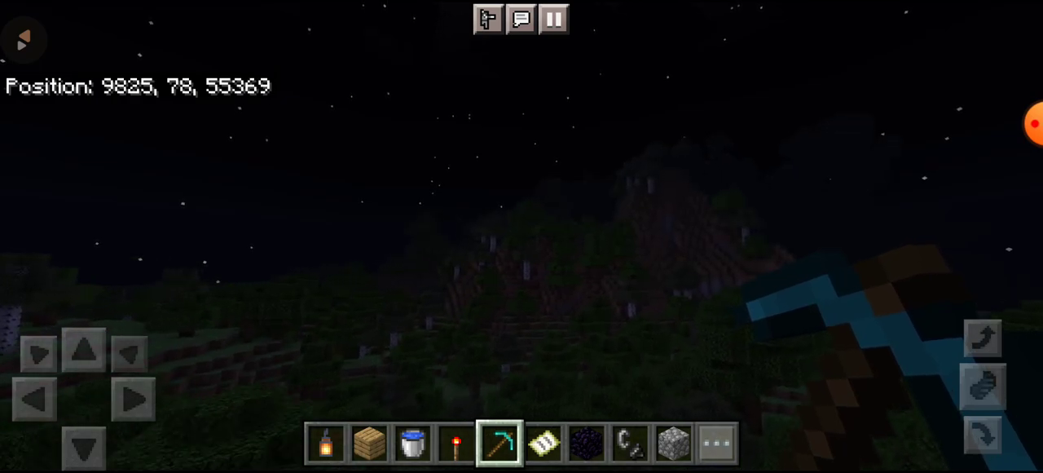
# Fly up over the night forest hills until the lake below is visible
pyautogui.click(85, 348)
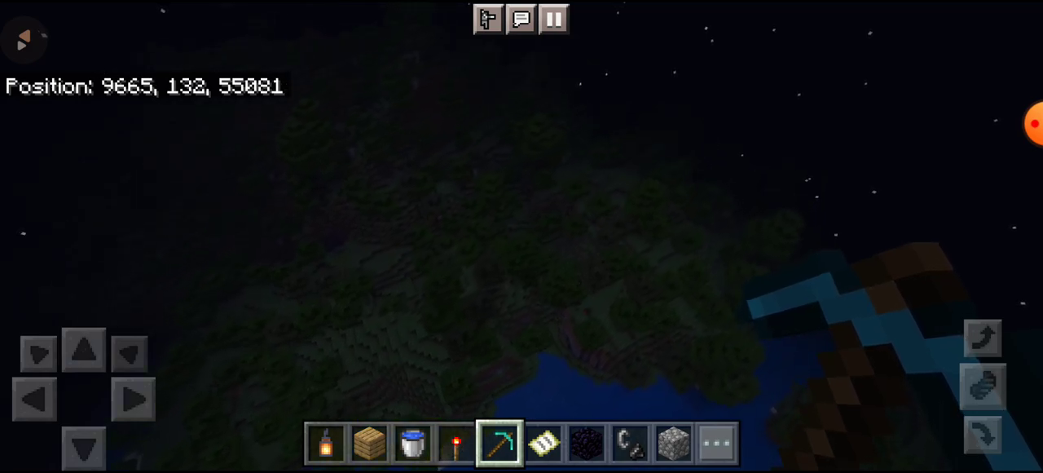
# Fly forward a long distance to the forested shoreline beside the dark water
pyautogui.click(85, 348)
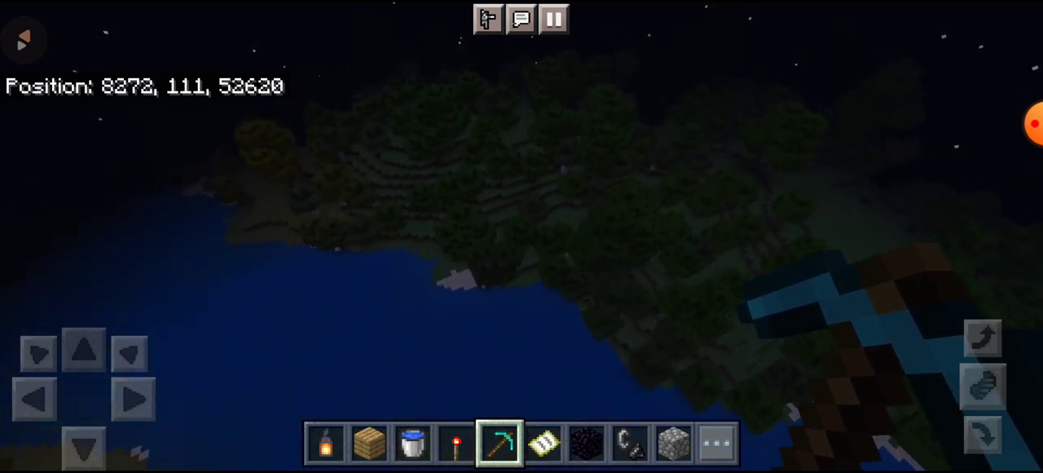
# Fly forward through the rain at height 140 to 7623, 140, 52334
pyautogui.click(84, 348)
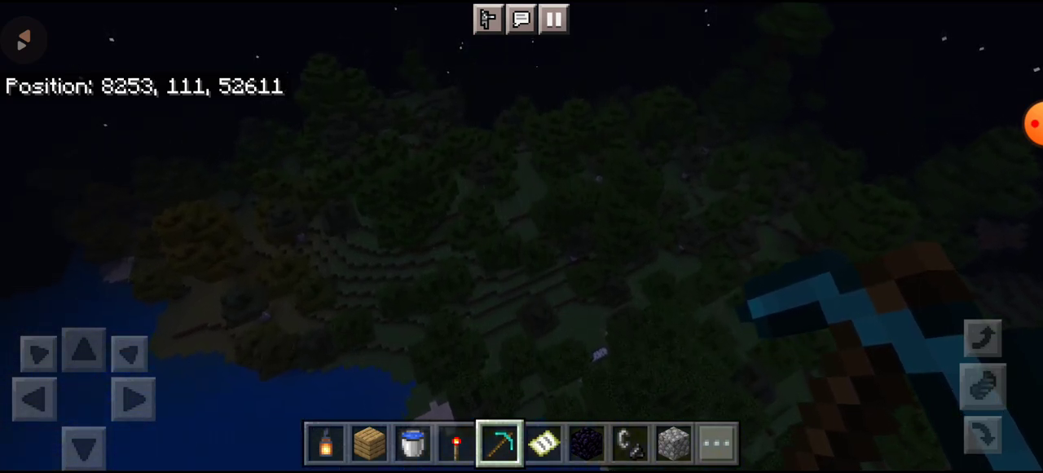
pyautogui.moveTo(521, 236)
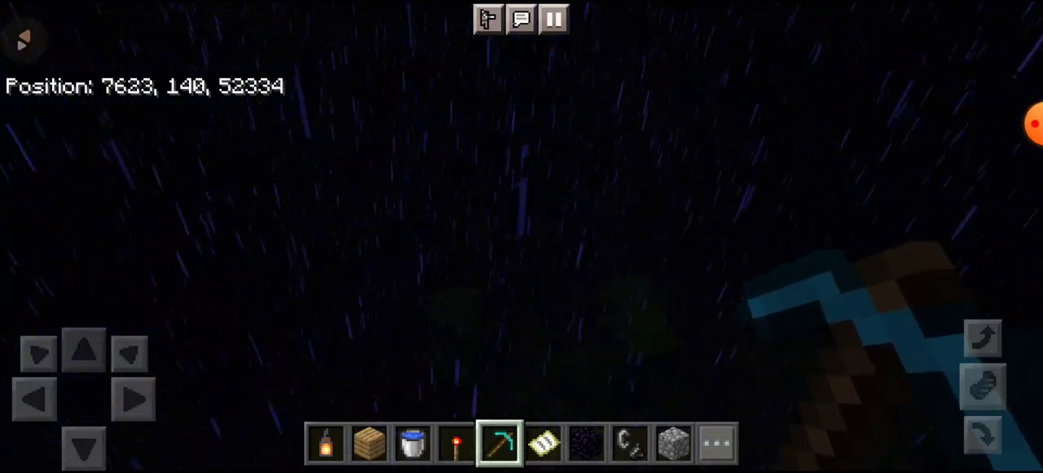
# Fly on through the rainy sky to coordinates 6834, 130, 52057
pyautogui.click(85, 348)
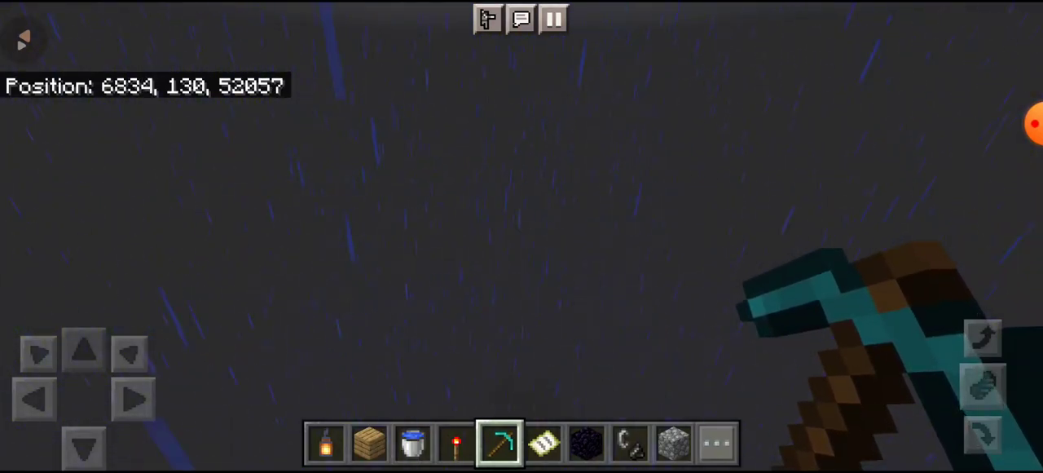
# Fly forward over the ocean at height 122 to 1968, 122, 49986
pyautogui.click(84, 349)
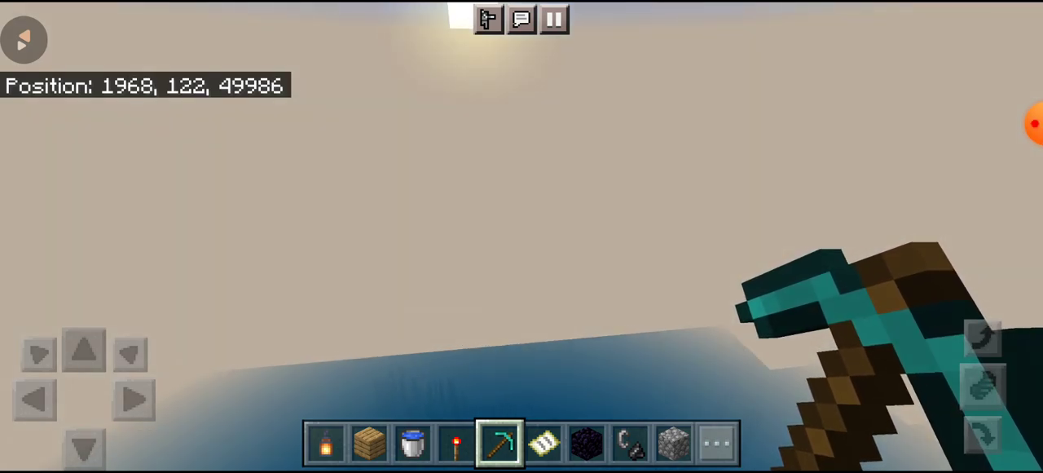
# Fly west over the night ocean to position 458, 122, 49686
pyautogui.click(86, 349)
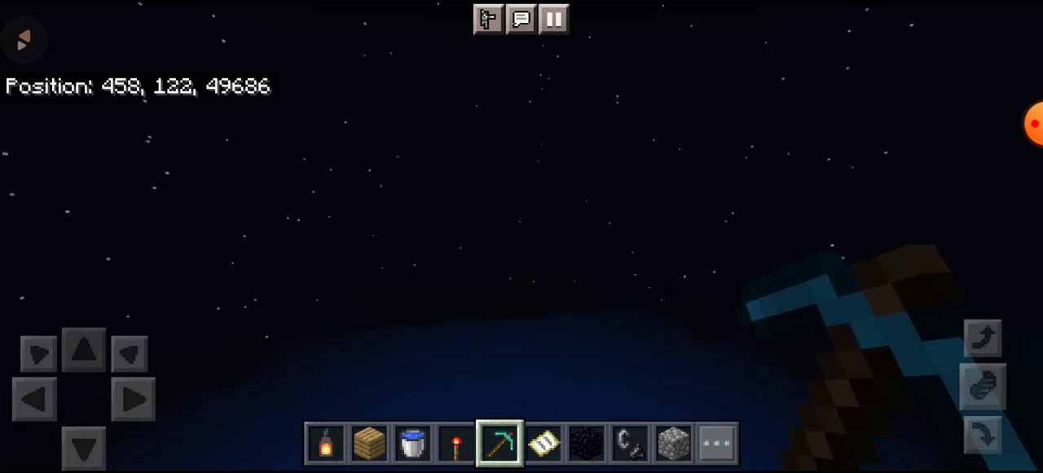
# Fly past the ocean to the pink-topped island near -718, 122, 49595
pyautogui.click(84, 351)
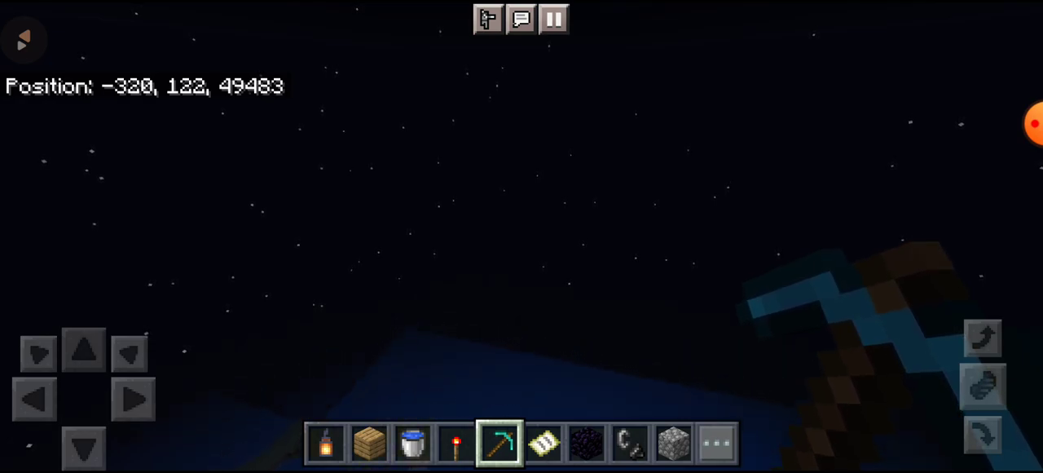
pyautogui.click(85, 349)
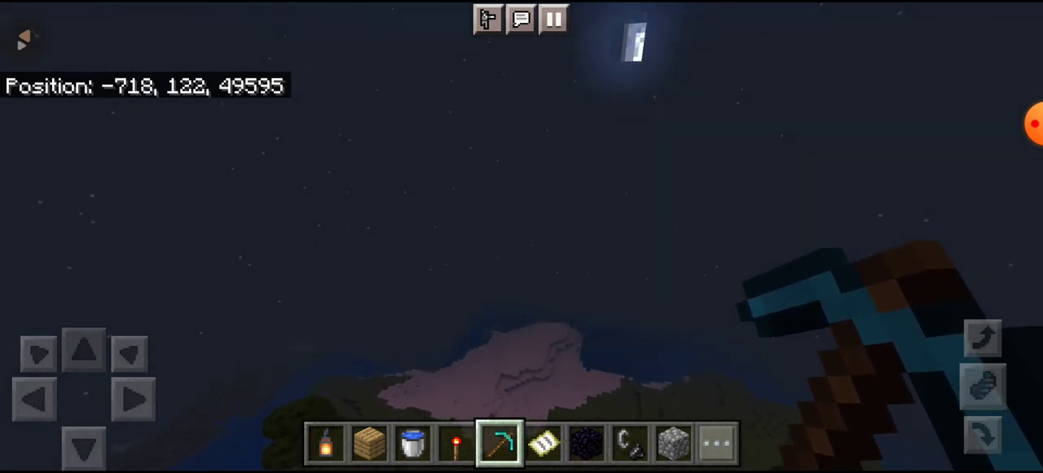
# Fly to the grassy hills and snowy mountains around -3735, 122, 50451
pyautogui.click(85, 349)
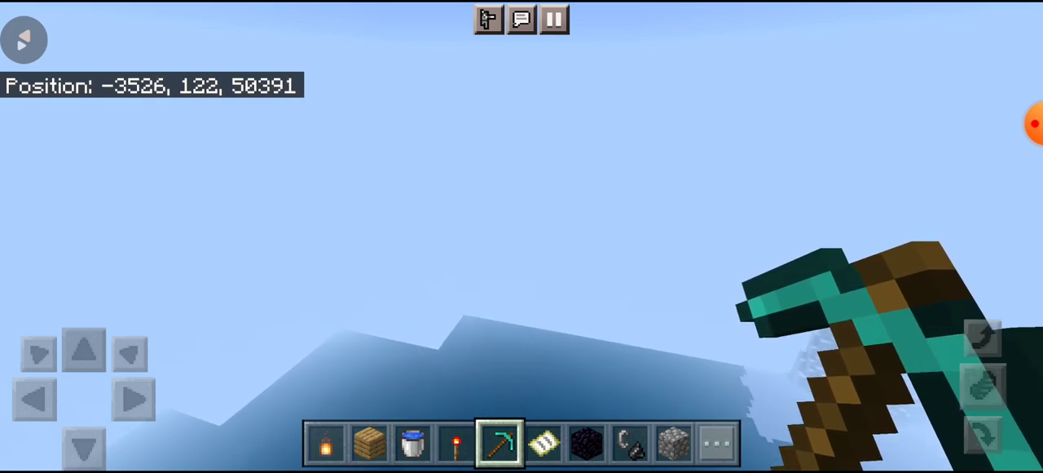
pyautogui.click(84, 348)
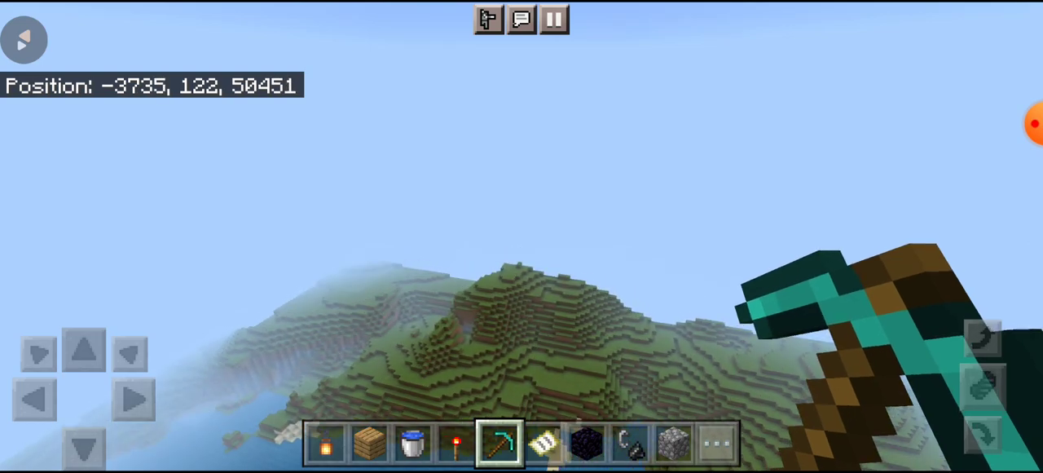
# Descend over the grassy hills to the pond at -4234, 113, 50604
pyautogui.click(85, 349)
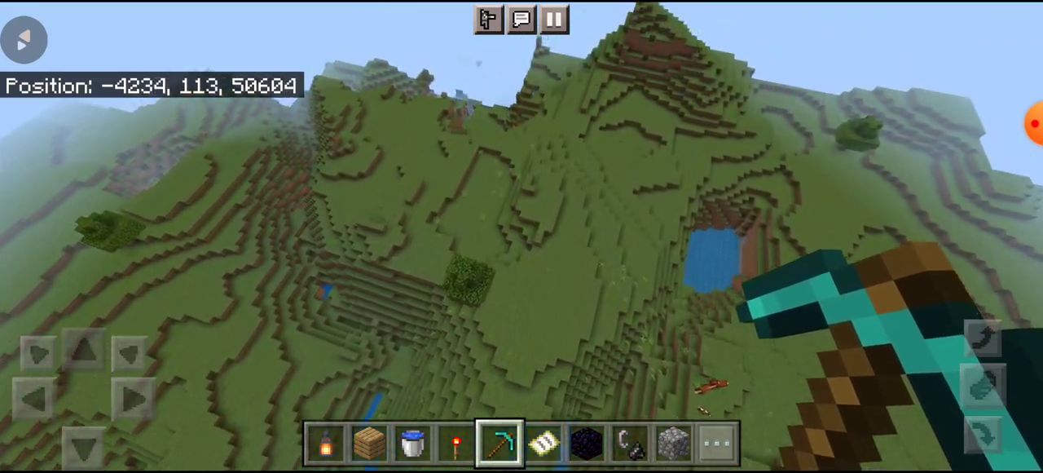
pyautogui.moveTo(521, 236)
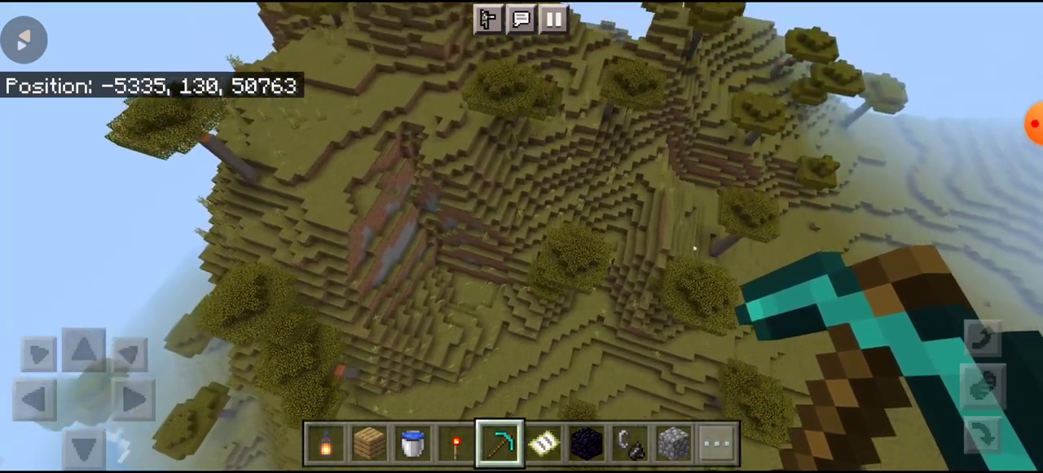
pyautogui.moveTo(82, 347)
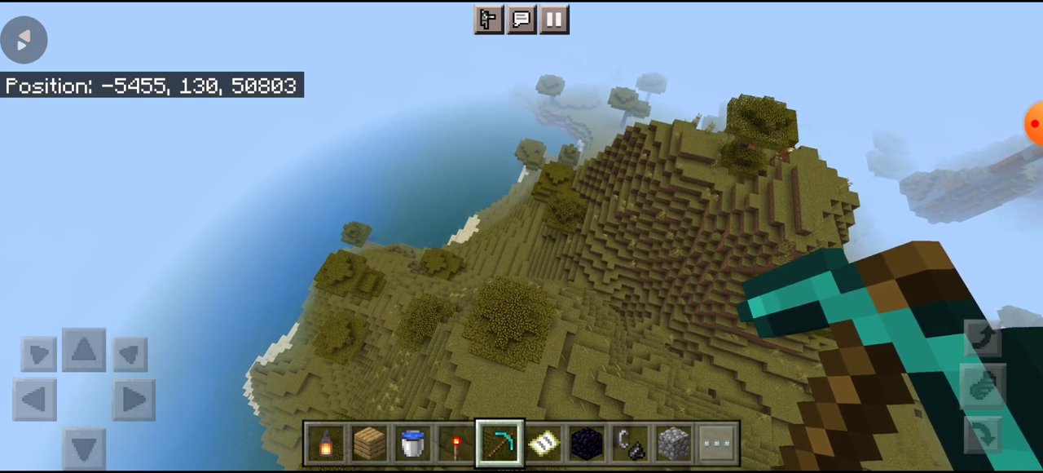
# Fly west from the savanna to the desert coast, reaching -7698, 162, 51293
pyautogui.click(86, 348)
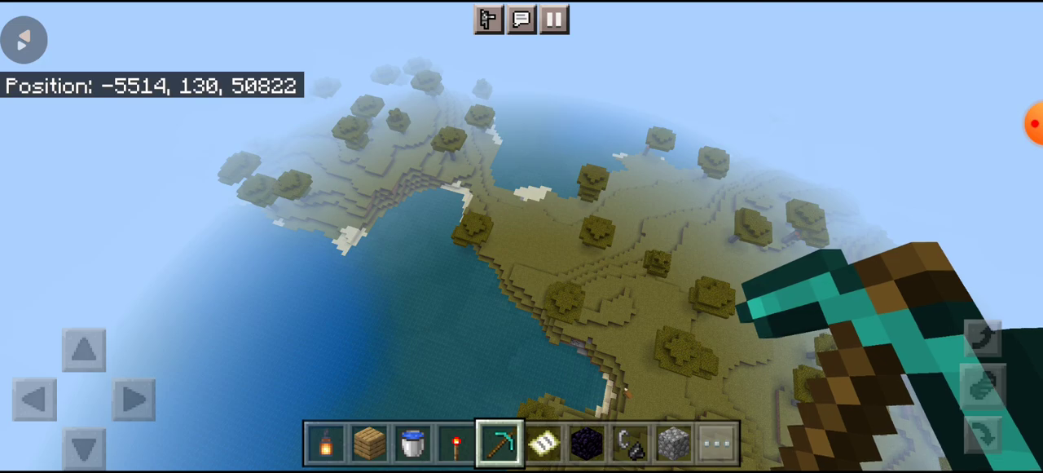
pyautogui.click(85, 348)
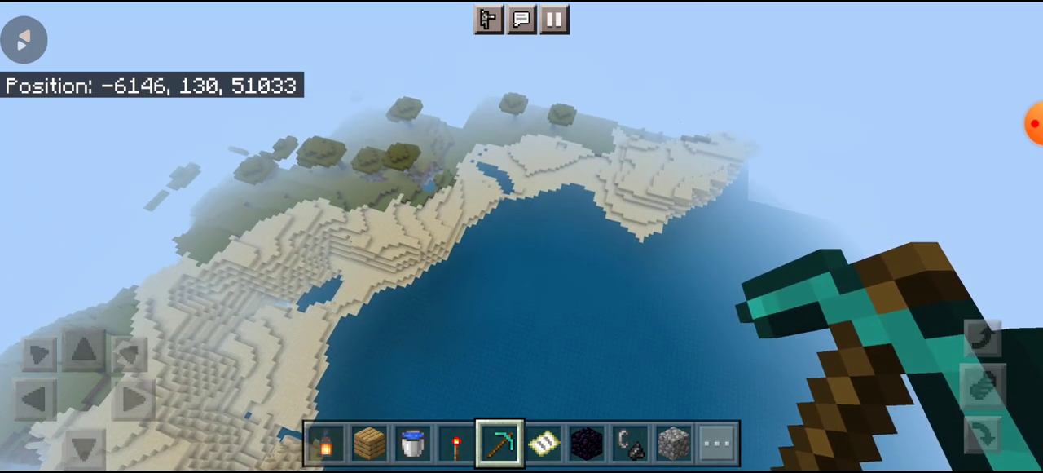
pyautogui.click(86, 349)
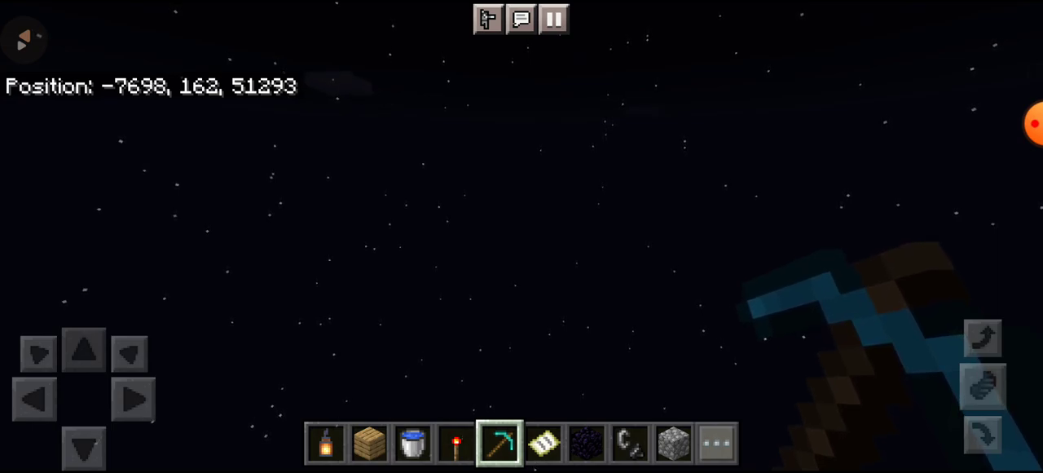
# Fly west at Y 162 under the night sky, reaching -10694, 162, 51486
pyautogui.click(84, 348)
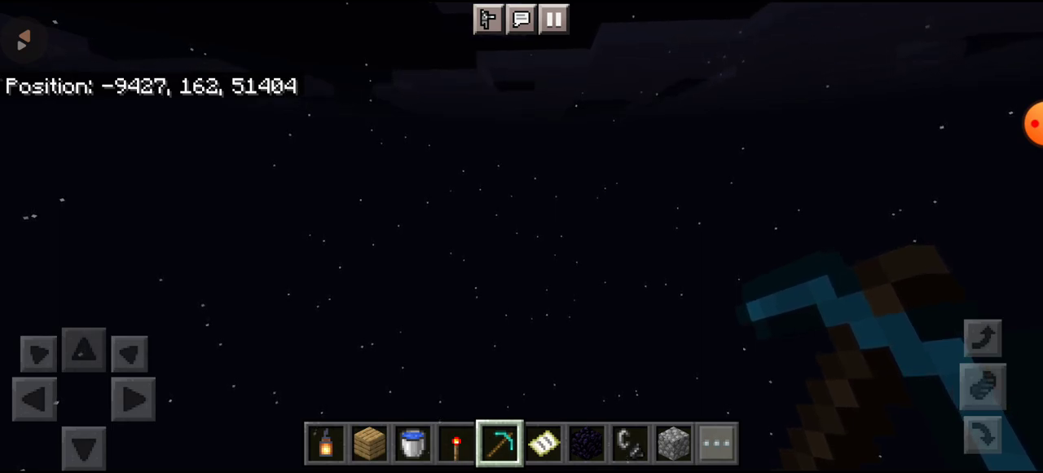
pyautogui.click(84, 349)
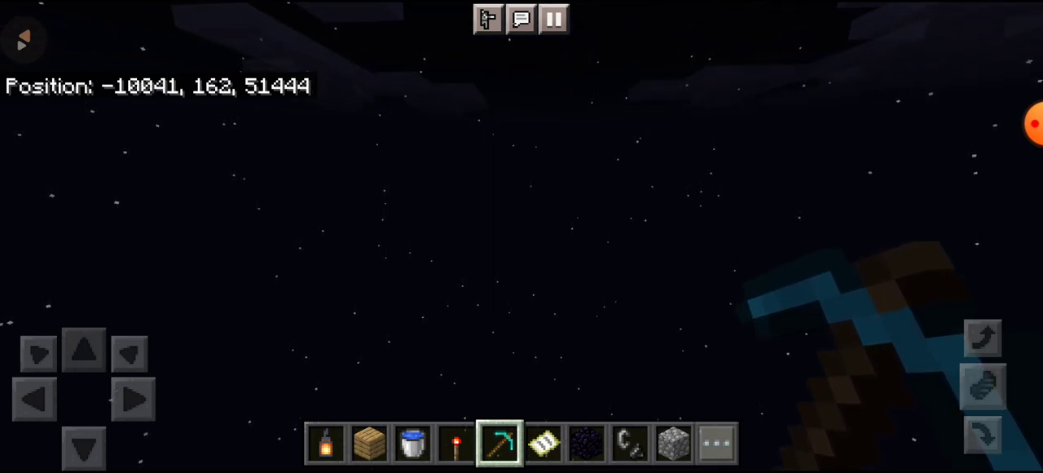
pyautogui.click(84, 349)
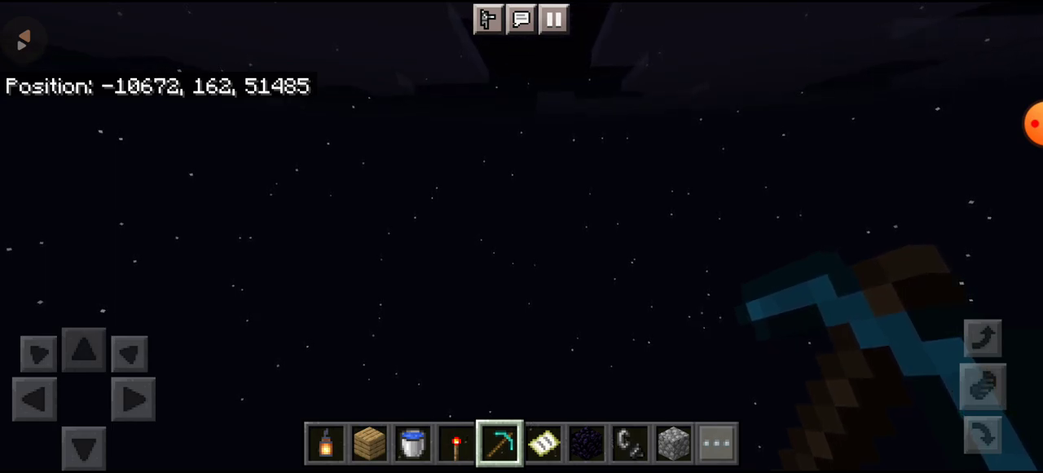
pyautogui.click(84, 349)
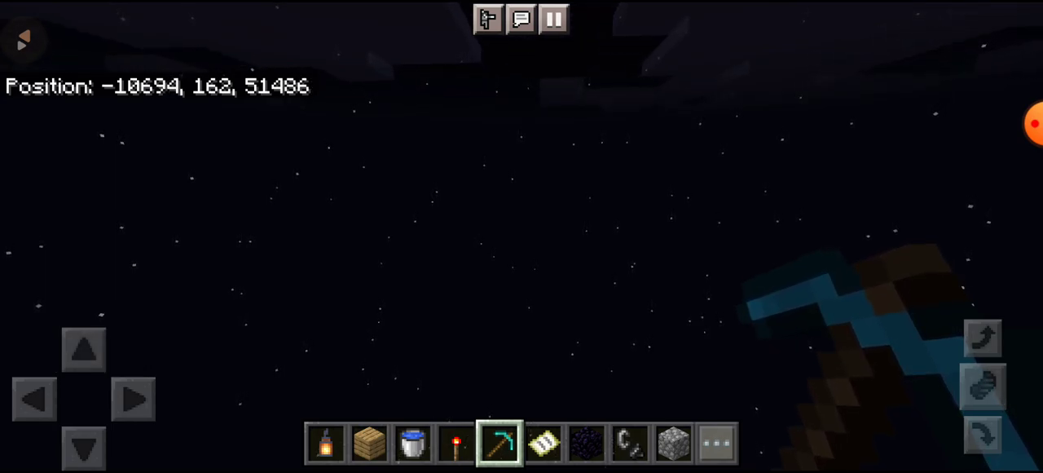